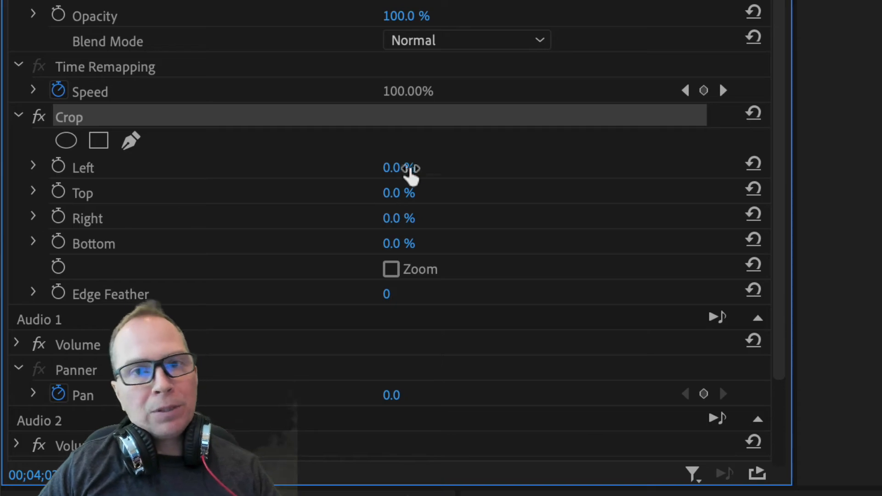
mouse_move(394, 163)
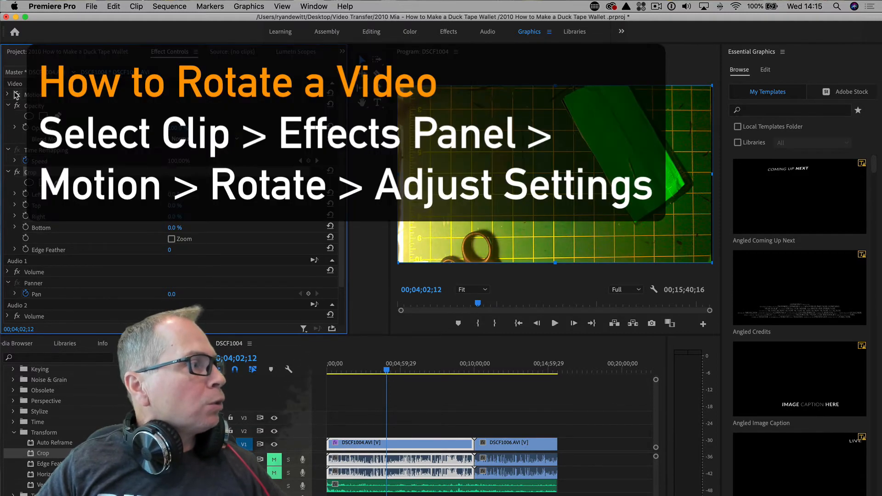
Step: Expand Motion in Effect Controls to show Position, Scale and Rotation above the Crop effect
click(9, 94)
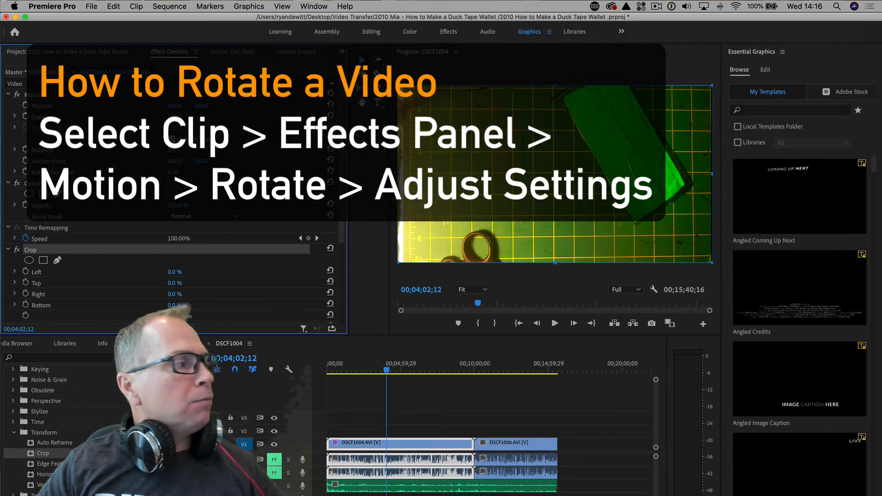